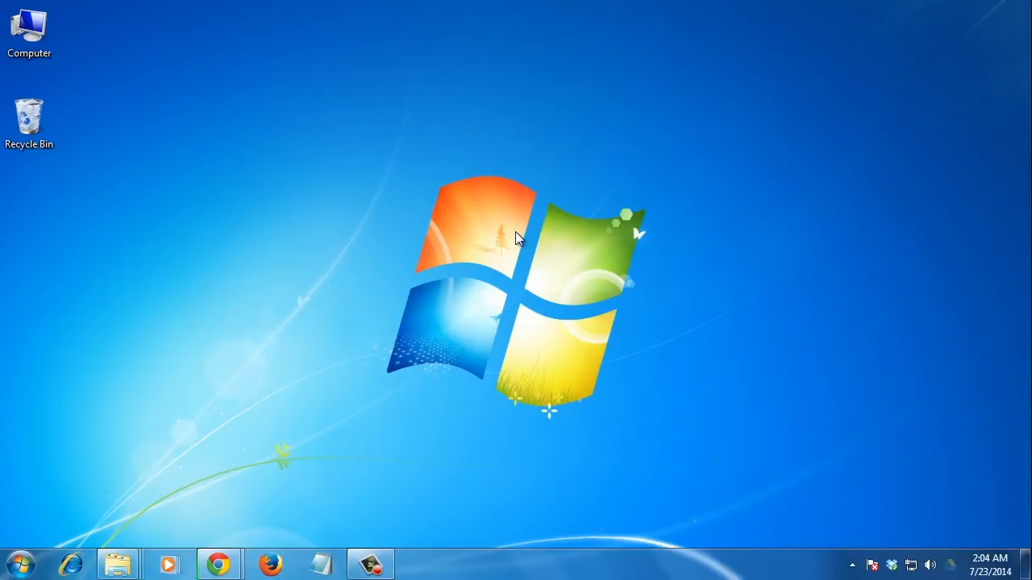
{"action": "left_click", "coordinate": [219, 564]}
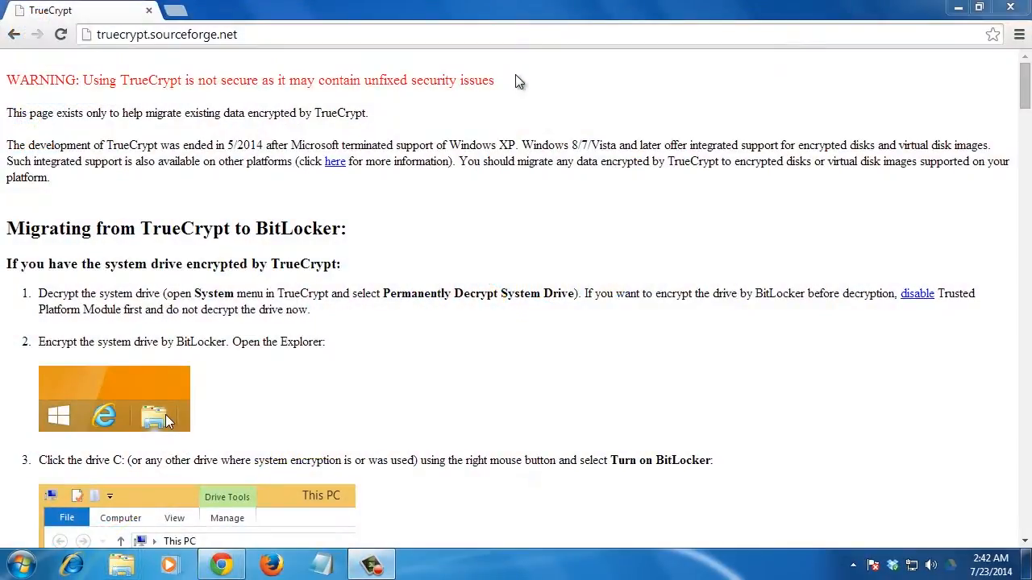
{"action": "mouse_move", "coordinate": [500, 84]}
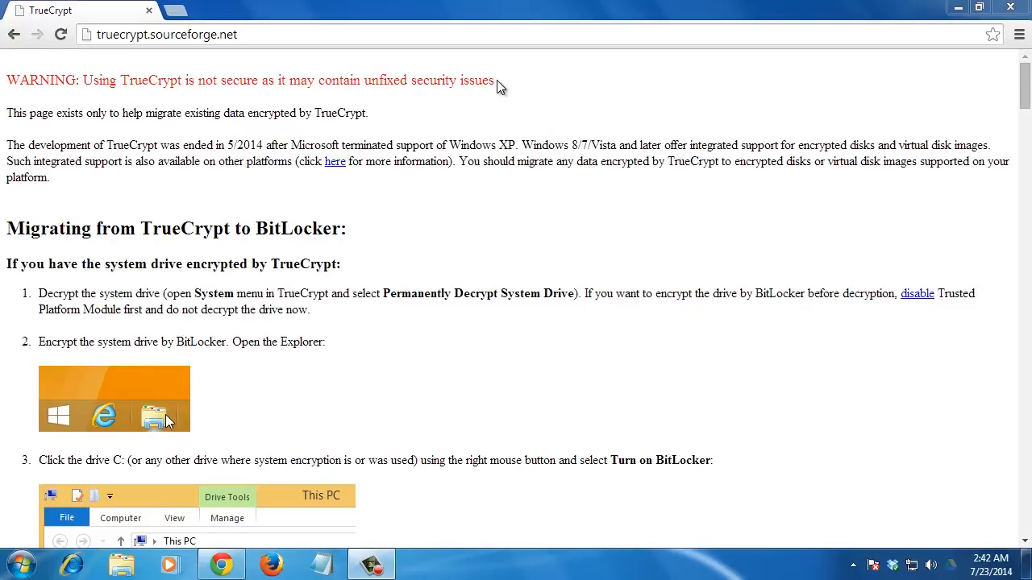
{"action": "type", "text": "https://diskcryptor.net/wiki/Main_Page"}
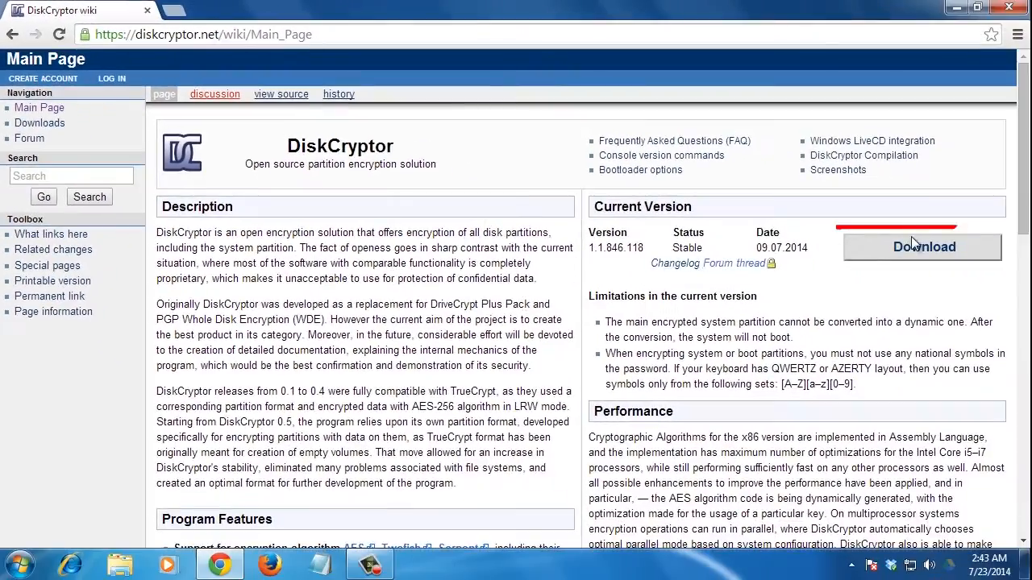
Download the dcrypt_setup installer from the DiskCryptor wiki Download table.
{"action": "left_click", "coordinate": [922, 247]}
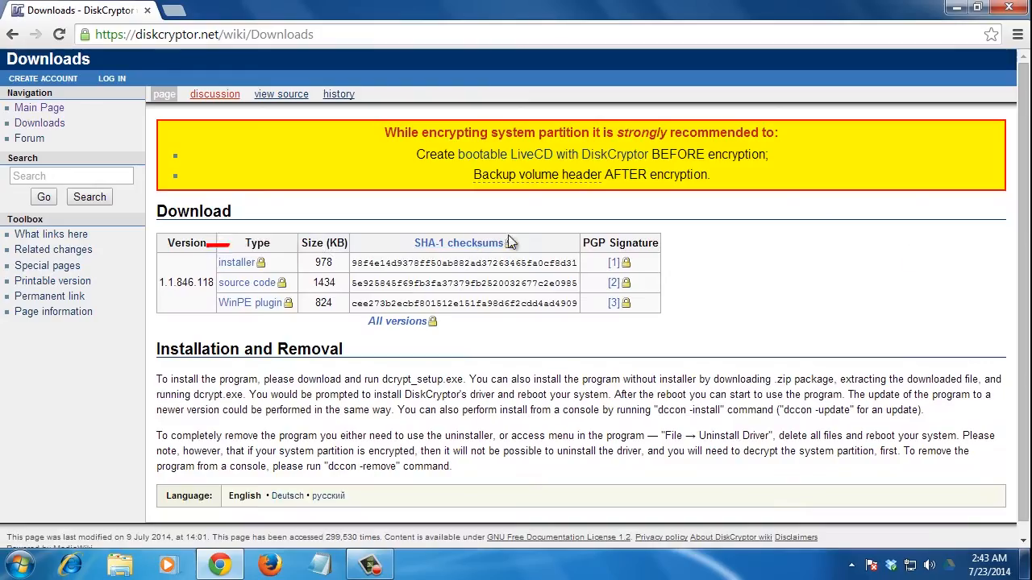
{"action": "left_click", "coordinate": [235, 261]}
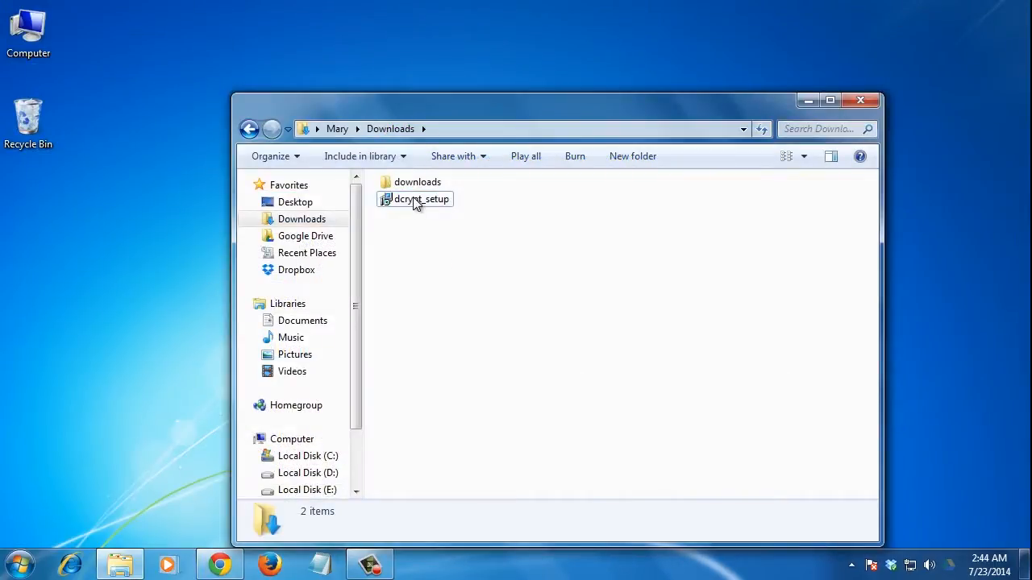
Run dcrypt_setup through the wizard and finish with a computer restart.
{"action": "double_click", "coordinate": [415, 200]}
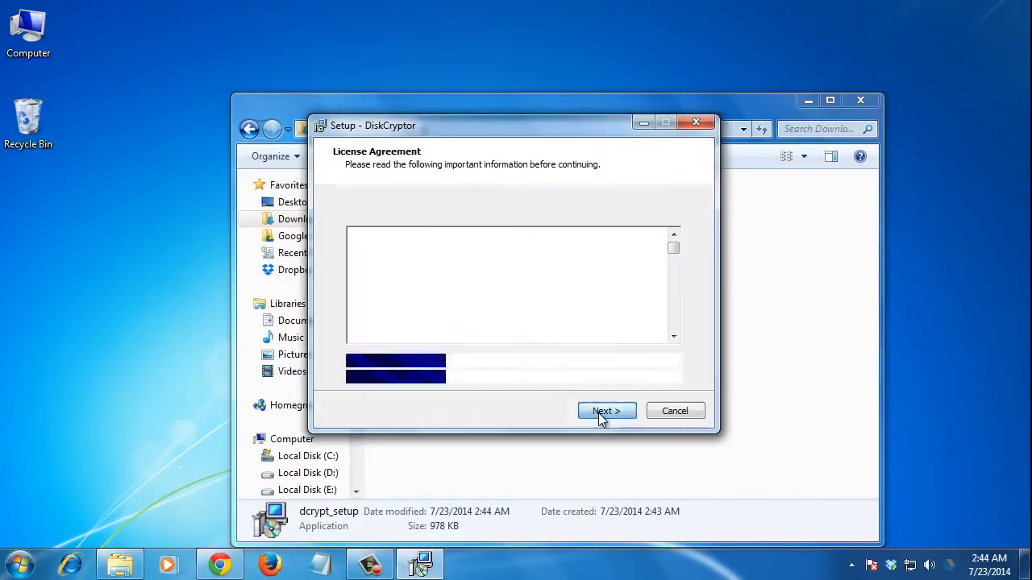
{"action": "left_click", "coordinate": [607, 411]}
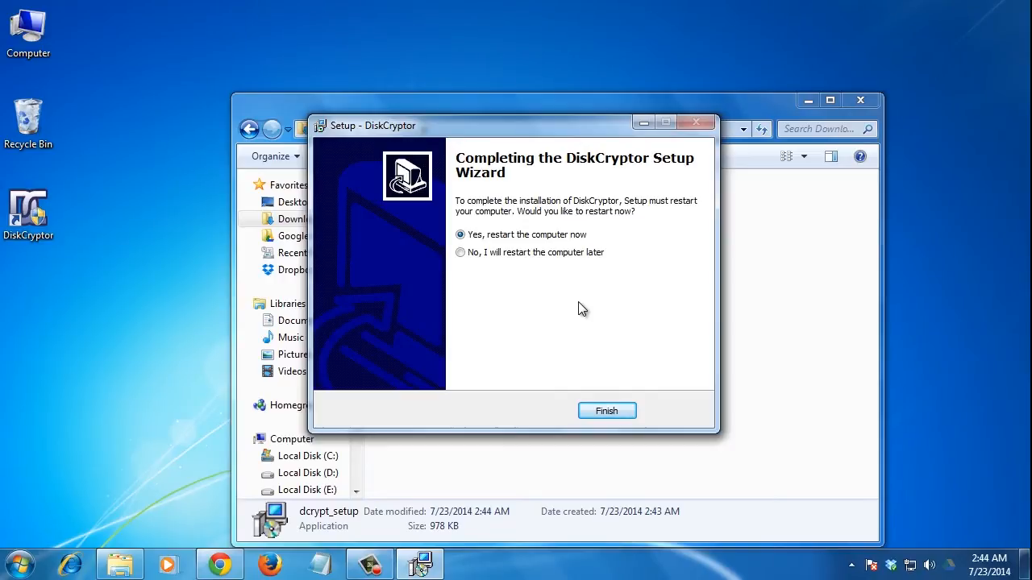
{"action": "left_click", "coordinate": [606, 411]}
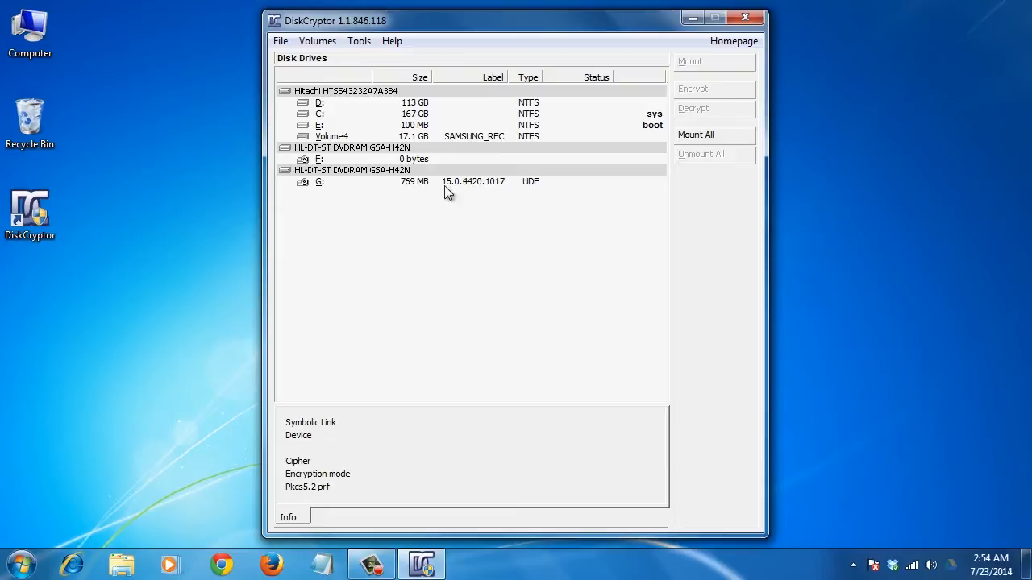
{"action": "left_click", "coordinate": [332, 136]}
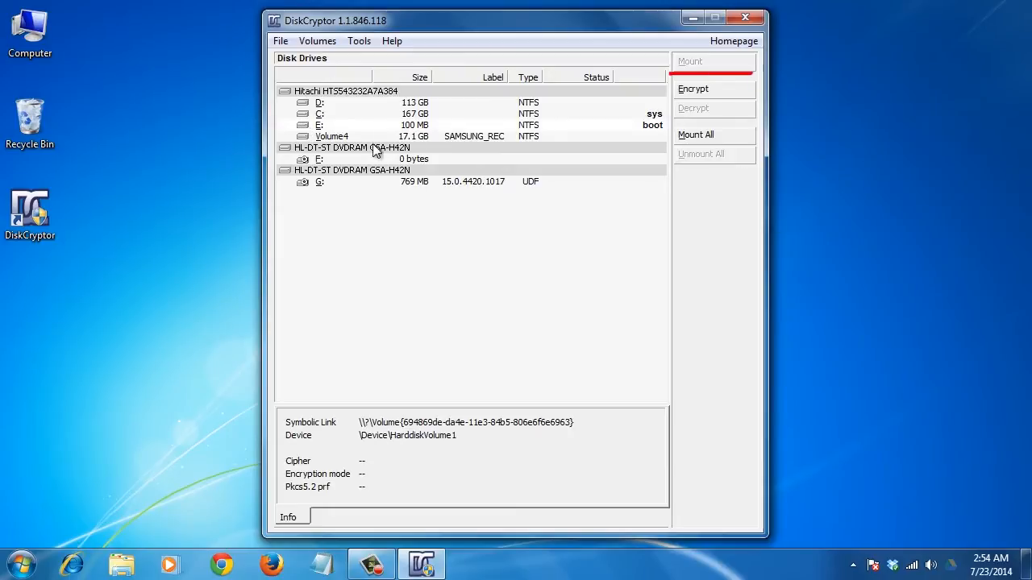
{"action": "left_click", "coordinate": [694, 89]}
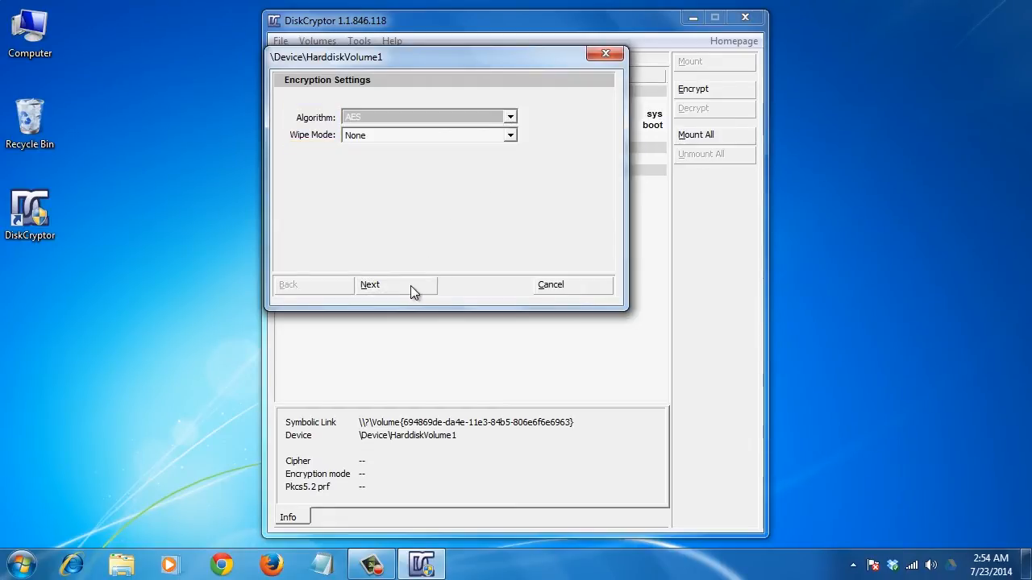
{"action": "left_click", "coordinate": [371, 283]}
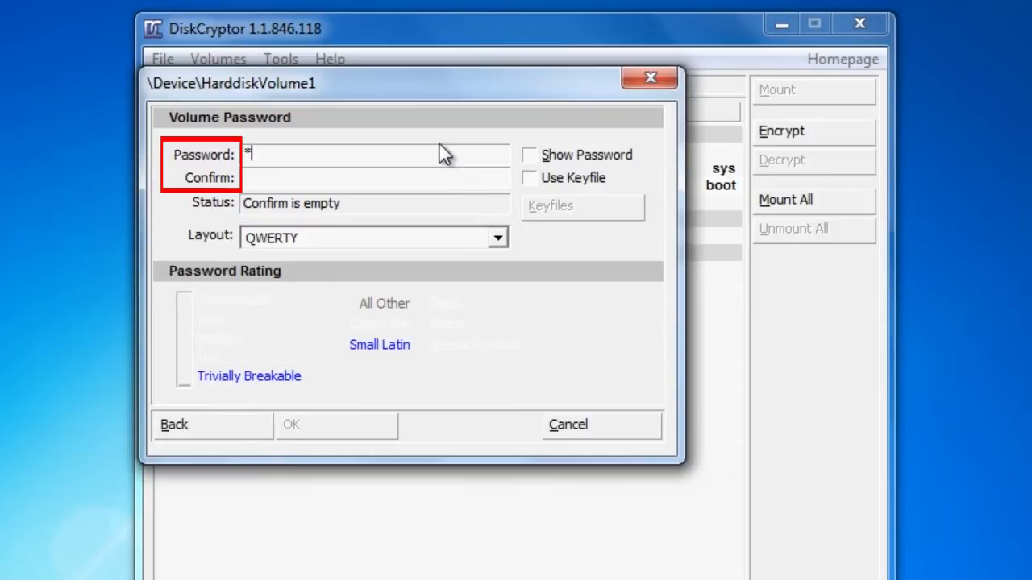
{"action": "type", "text": "password"}
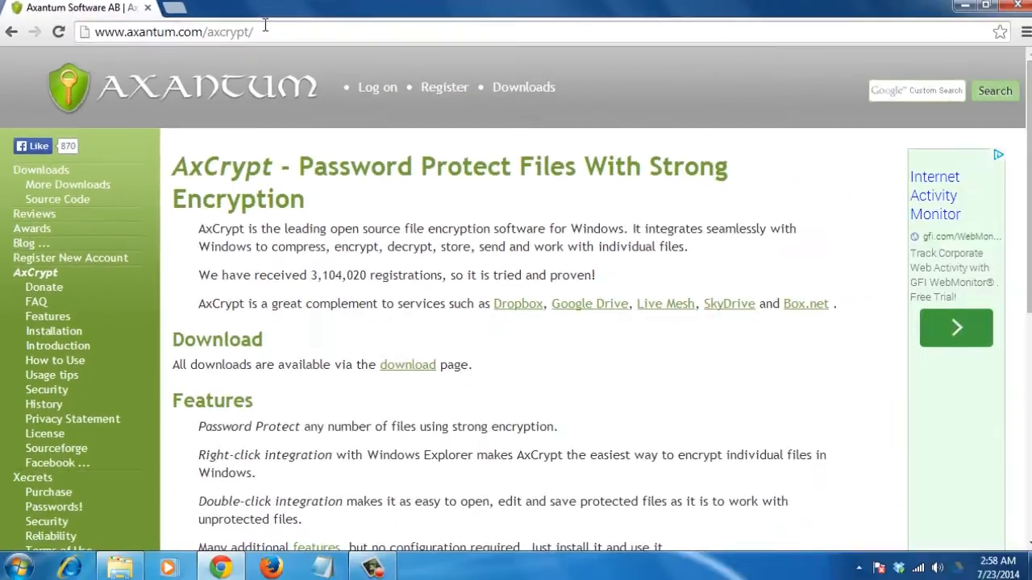
Download AxCrypt 1.7.3156.0 from axantum.com, agree to the license and finish installing.
{"action": "left_click", "coordinate": [58, 32]}
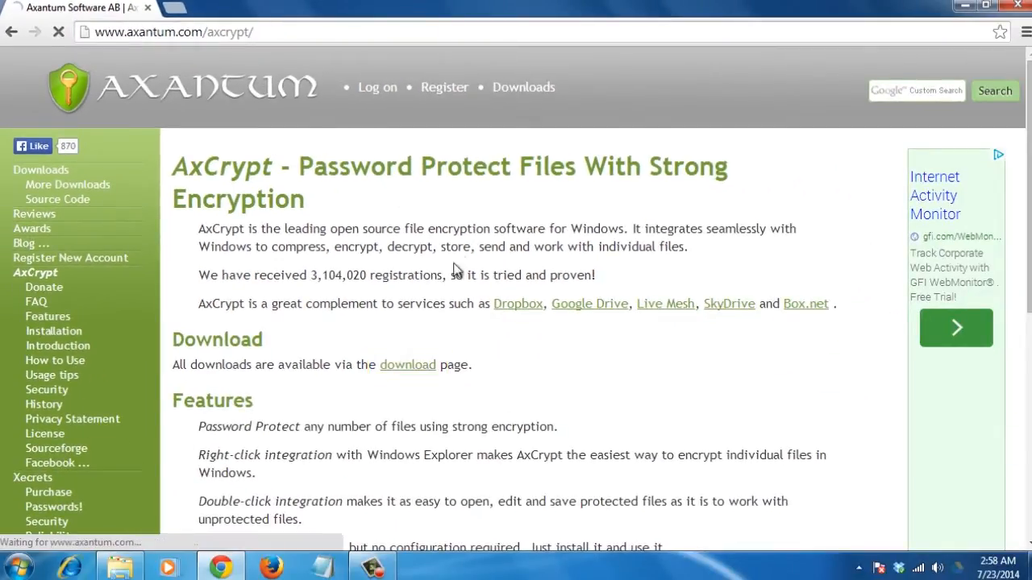
{"action": "left_click", "coordinate": [406, 365]}
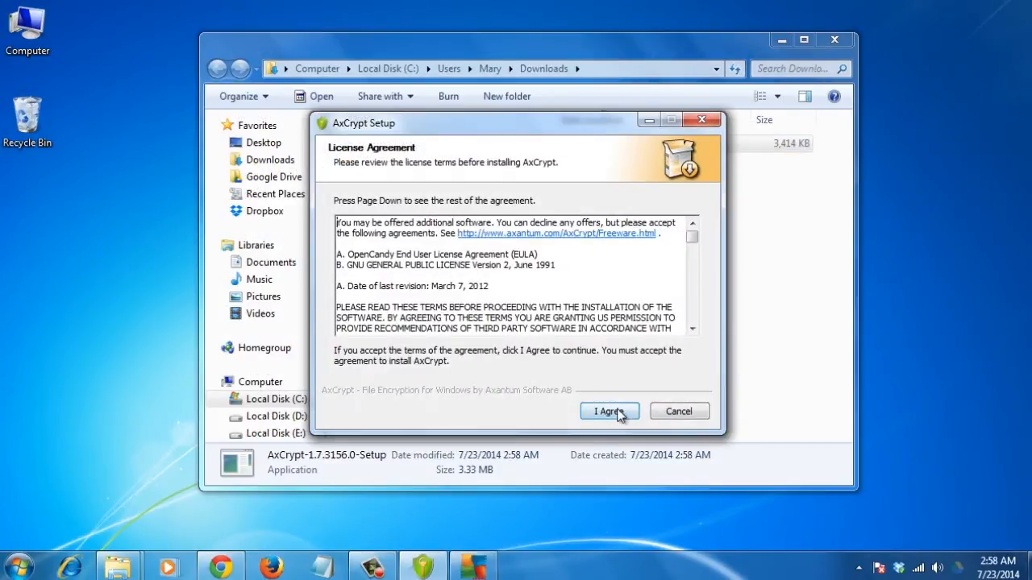
{"action": "left_click", "coordinate": [610, 411]}
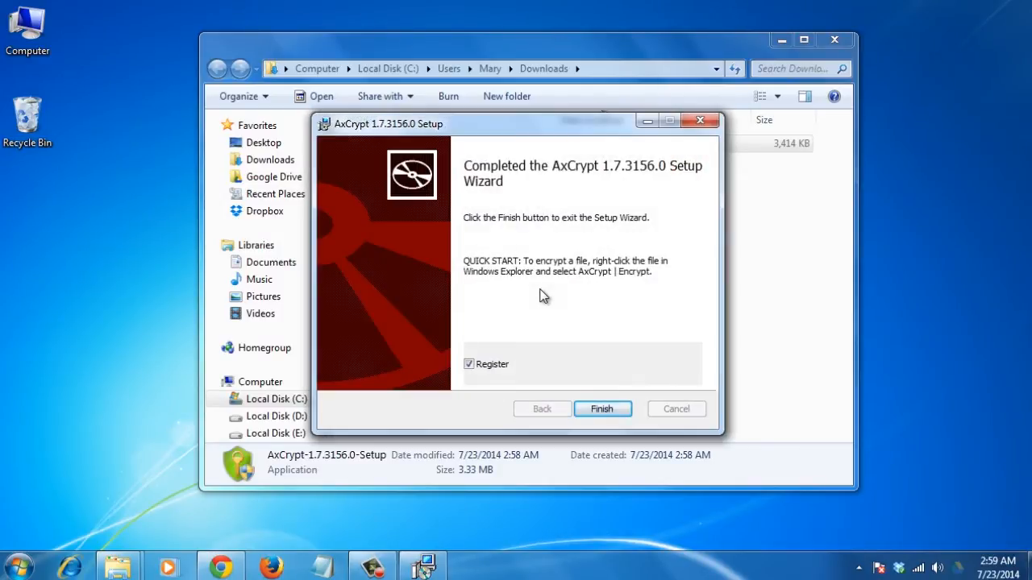
{"action": "left_click", "coordinate": [601, 409]}
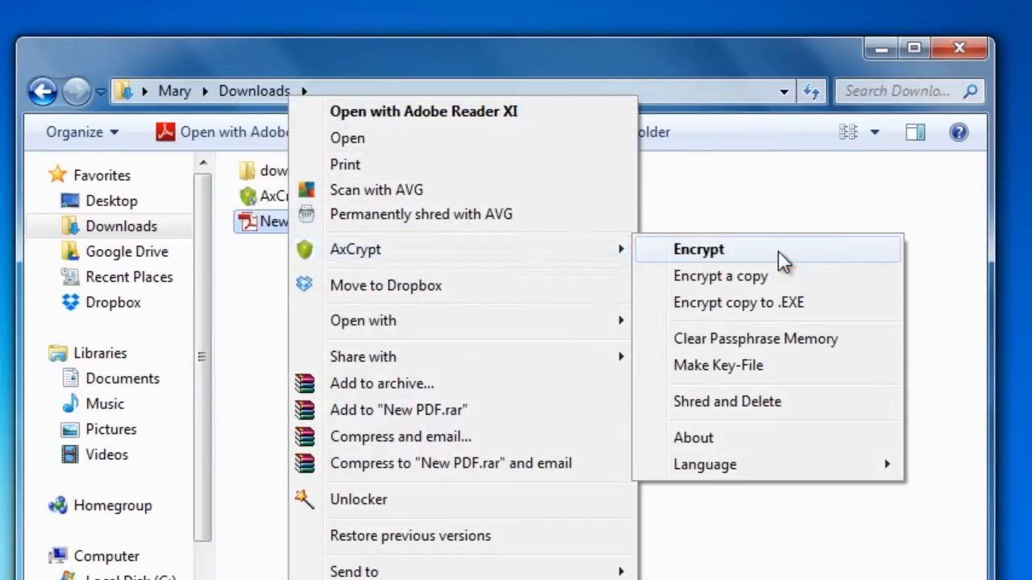
AxCrypt-encrypt the New PDF file in Downloads with the entered passphrase.
{"action": "left_click", "coordinate": [698, 249]}
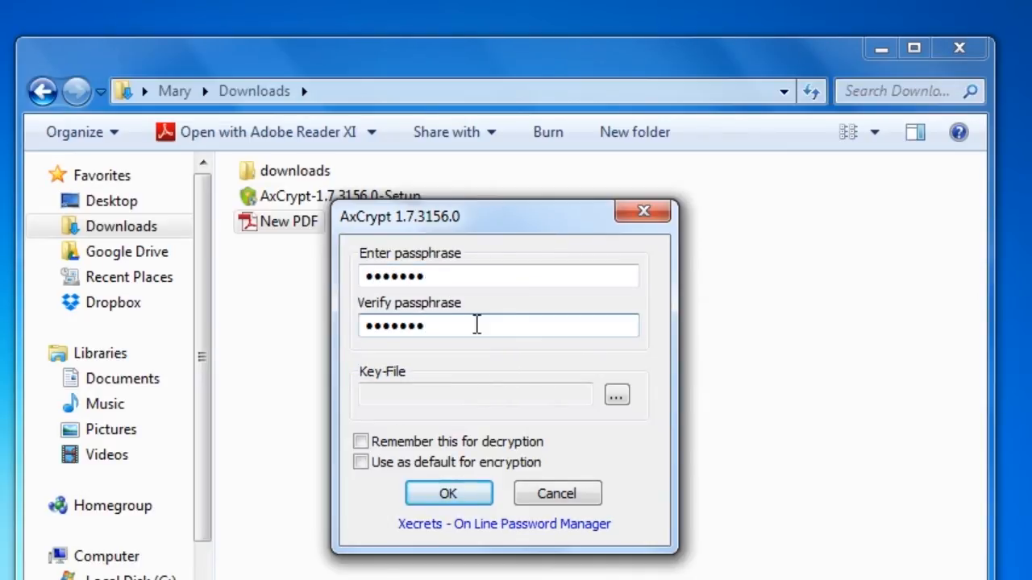
{"action": "left_click", "coordinate": [448, 494]}
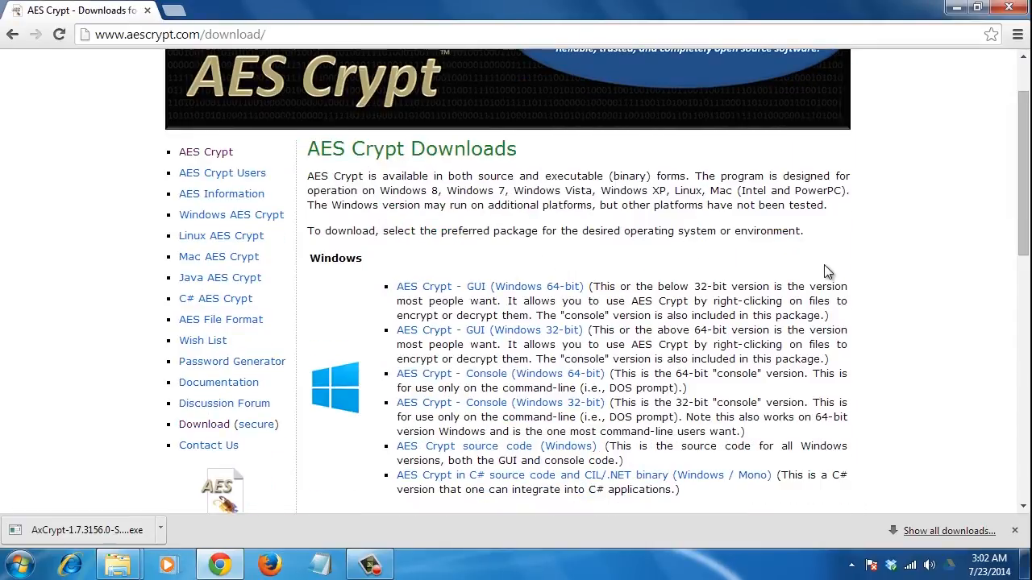
Download the AES Crypt GUI (Windows 64-bit) zip and bring up its file options.
{"action": "left_click", "coordinate": [489, 287]}
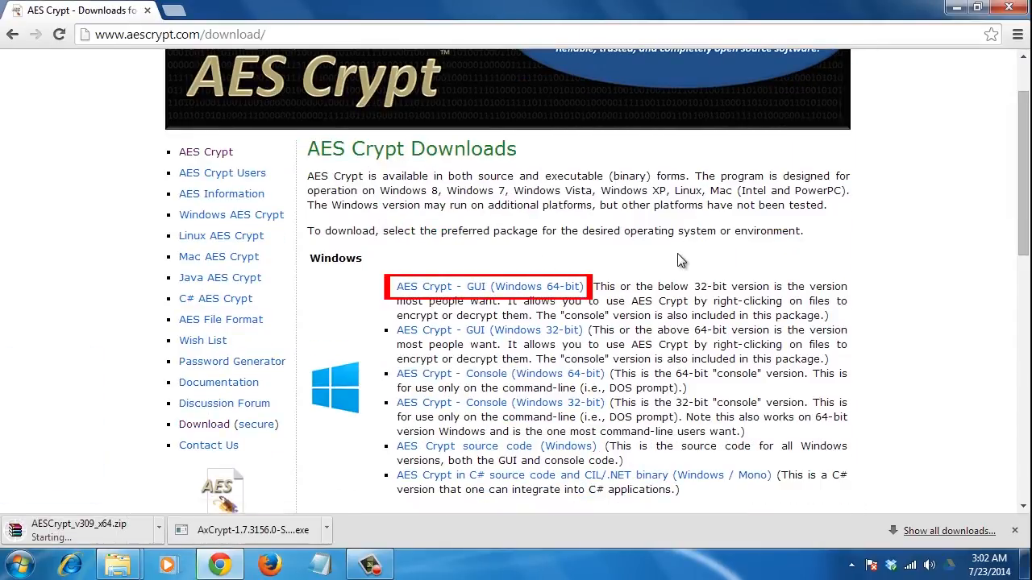
{"action": "right_click", "coordinate": [374, 195]}
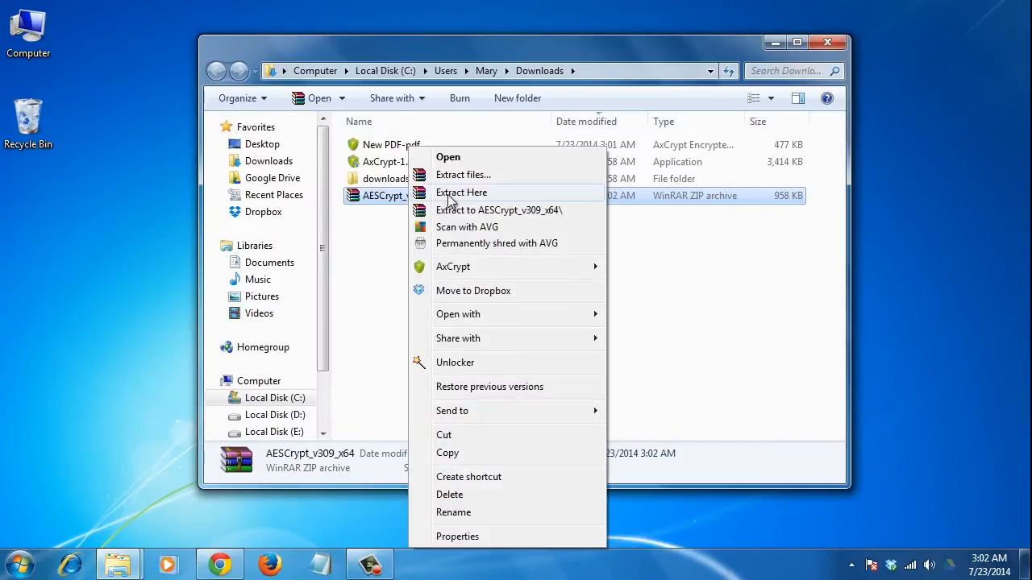
Extract the AESCrypt_v309_x64 archive into Downloads and start the AESCrypt setup wizard.
{"action": "left_click", "coordinate": [461, 192]}
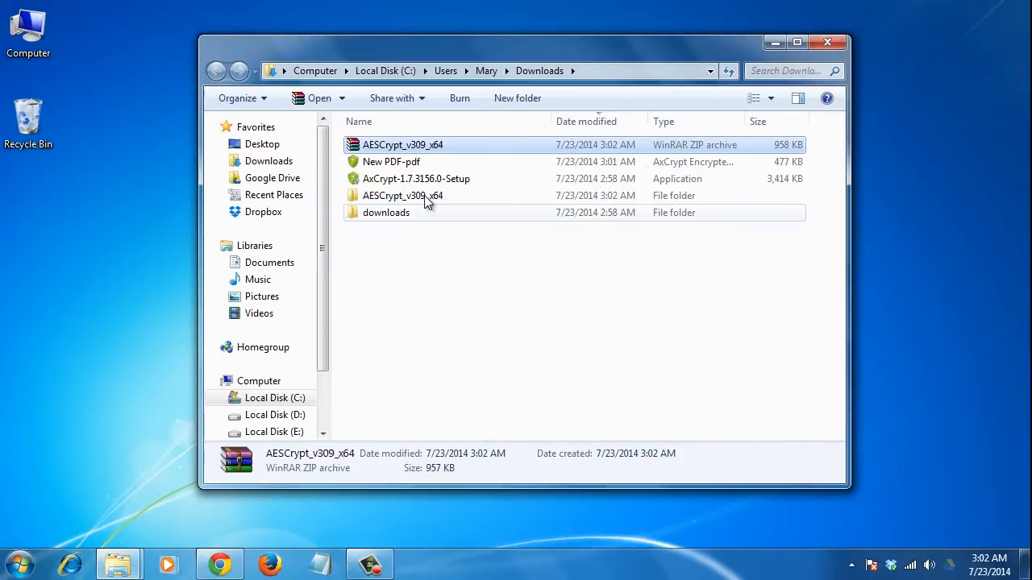
{"action": "double_click", "coordinate": [403, 195]}
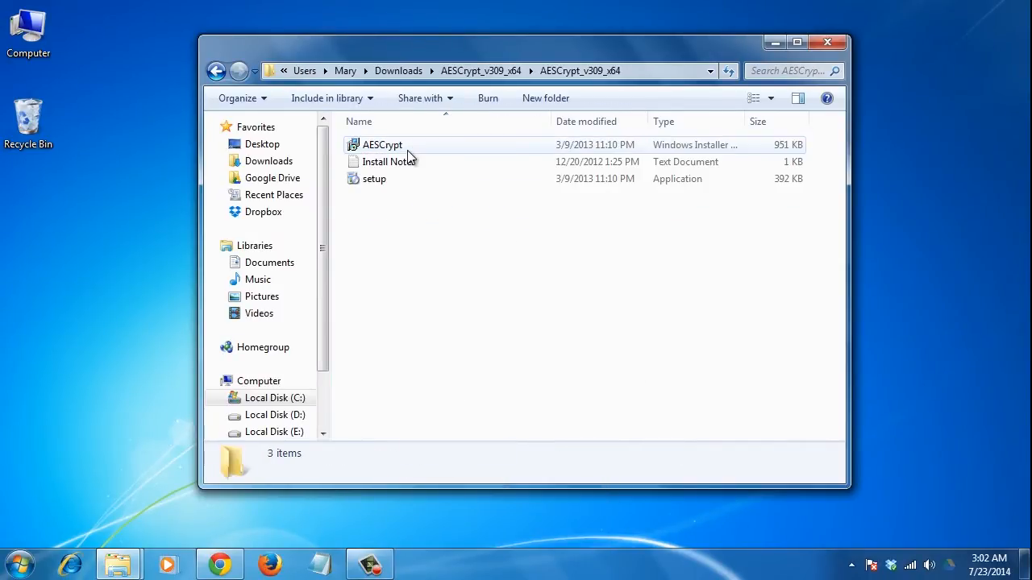
{"action": "double_click", "coordinate": [382, 145]}
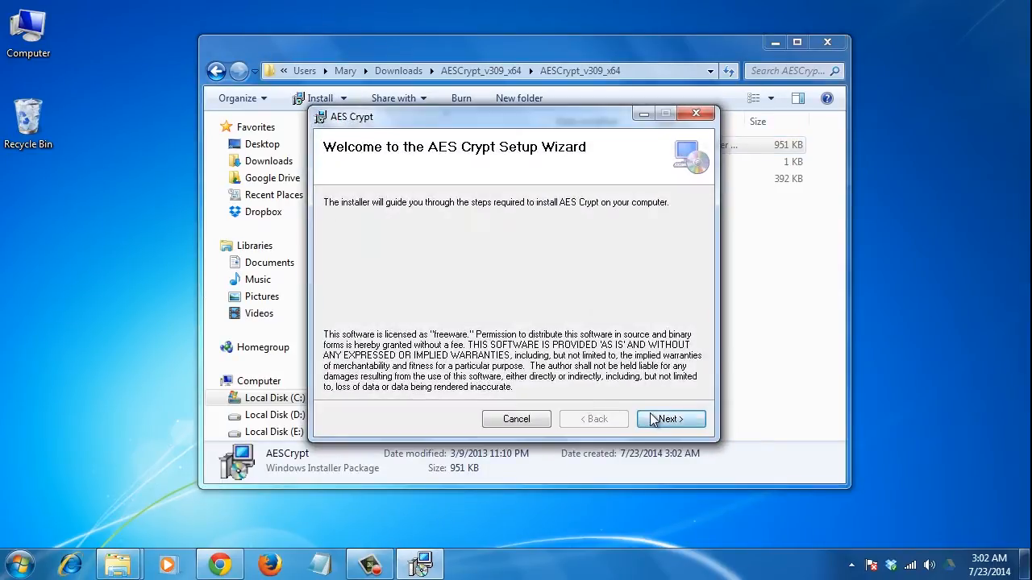
{"action": "left_click", "coordinate": [671, 419]}
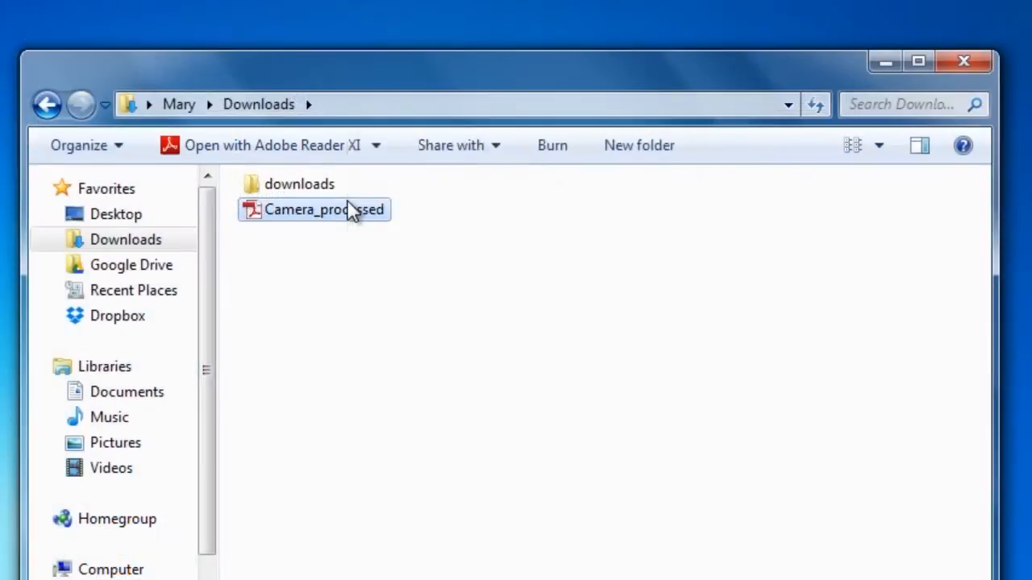
AES-encrypt the Camera_processed PDF in Downloads with a confirmed password.
{"action": "right_click", "coordinate": [322, 209]}
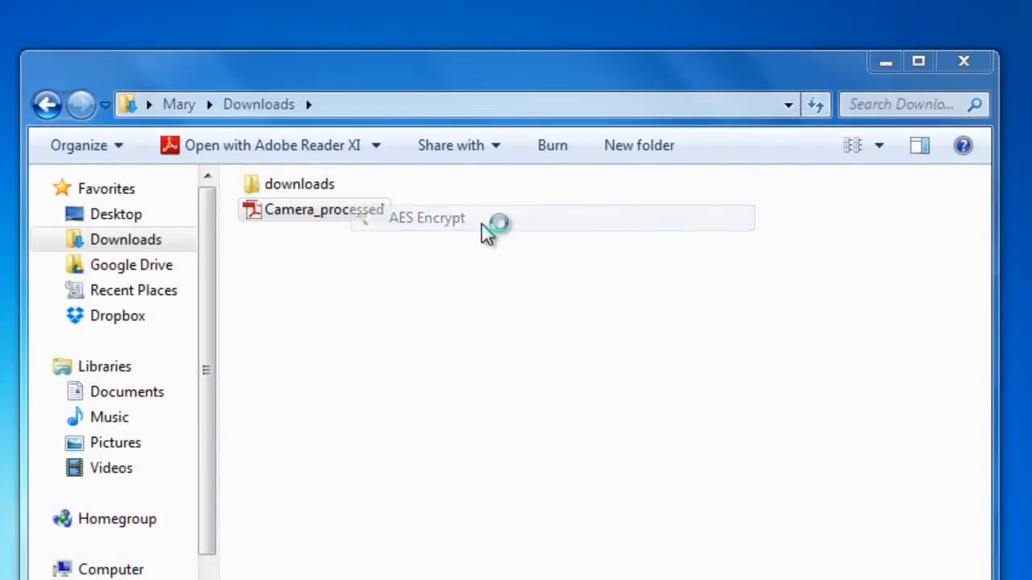
{"action": "left_click", "coordinate": [426, 217]}
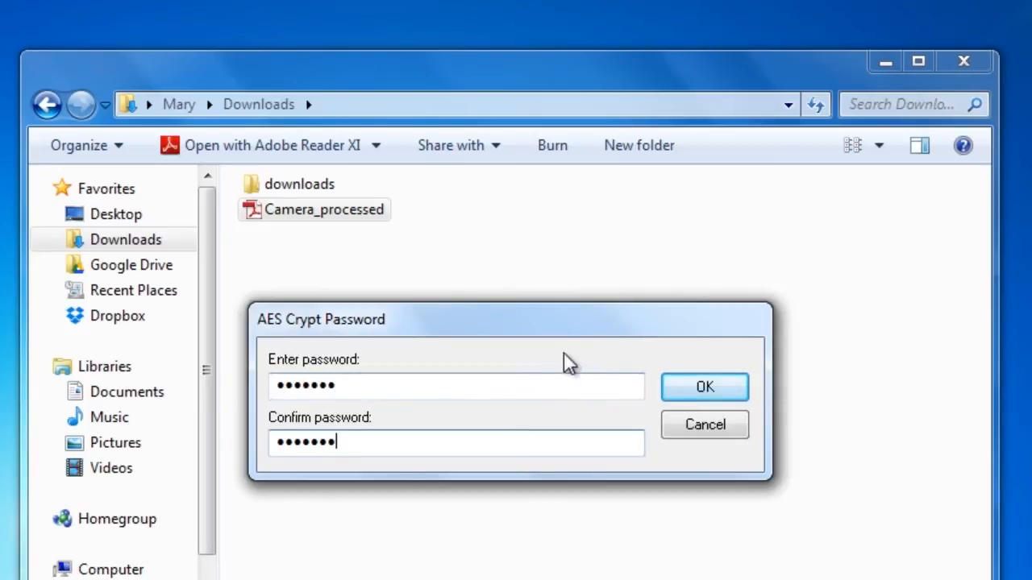
{"action": "left_click", "coordinate": [703, 387]}
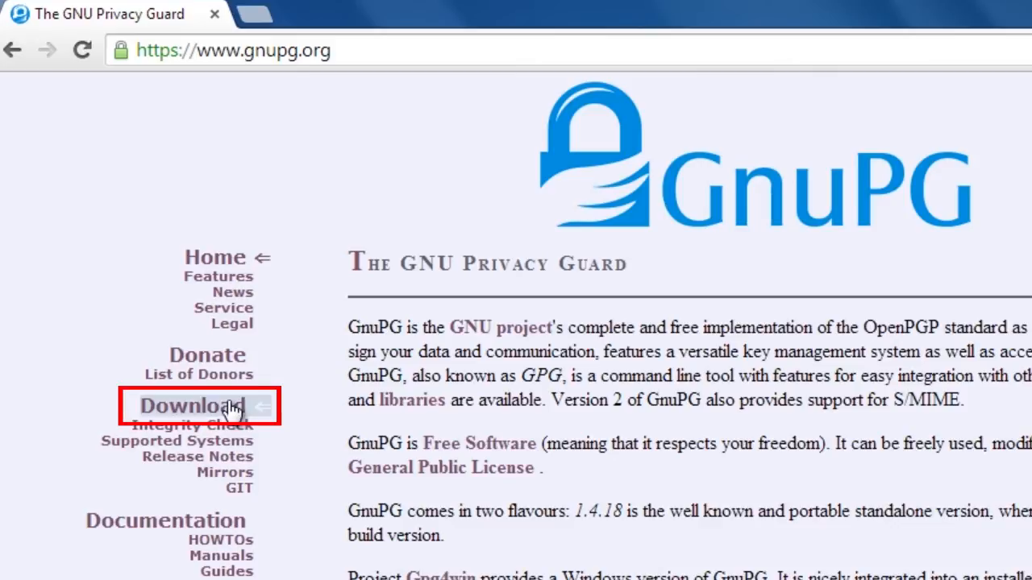
Reach the Gpg4win Windows packages site from gnupg.org's Download page.
{"action": "left_click", "coordinate": [190, 406]}
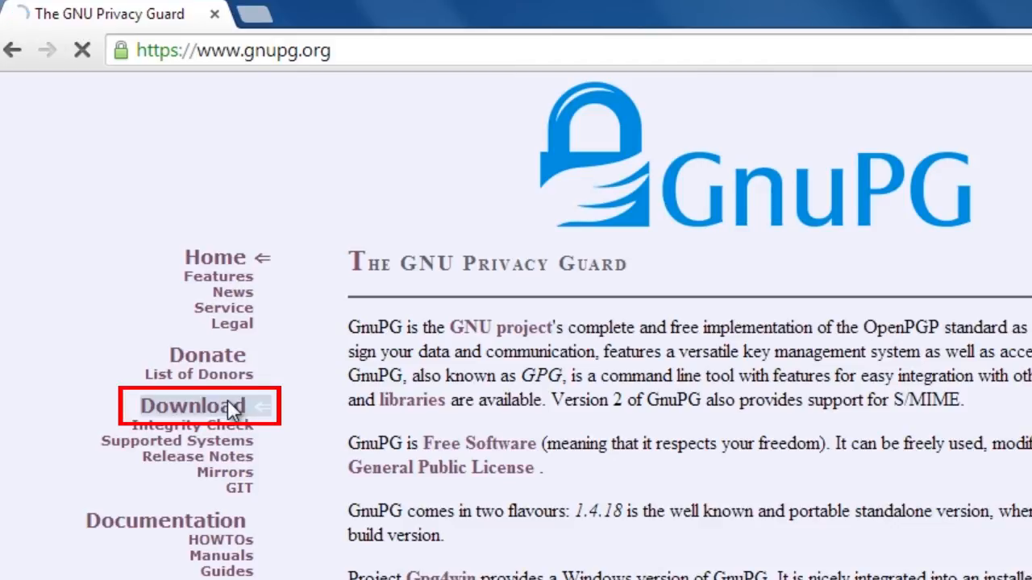
{"action": "left_click", "coordinate": [190, 406]}
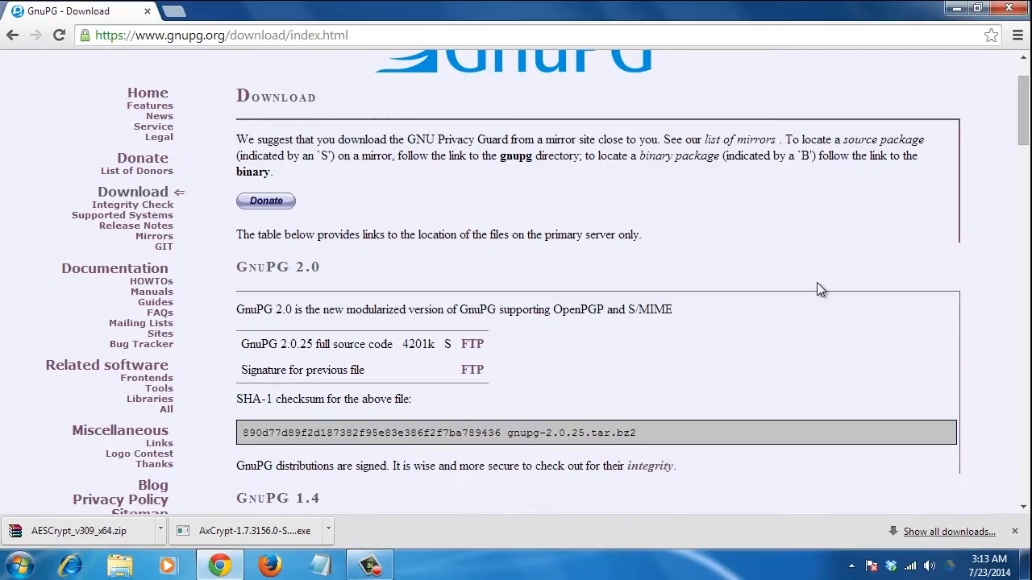
{"action": "scroll", "scroll_direction": "down", "scroll_amount": 3}
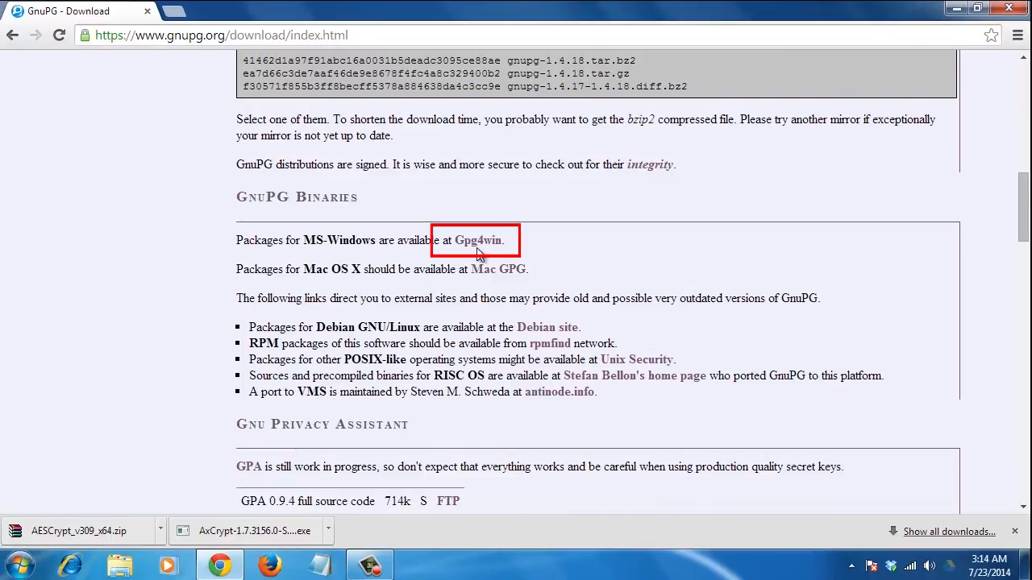
{"action": "left_click", "coordinate": [477, 240]}
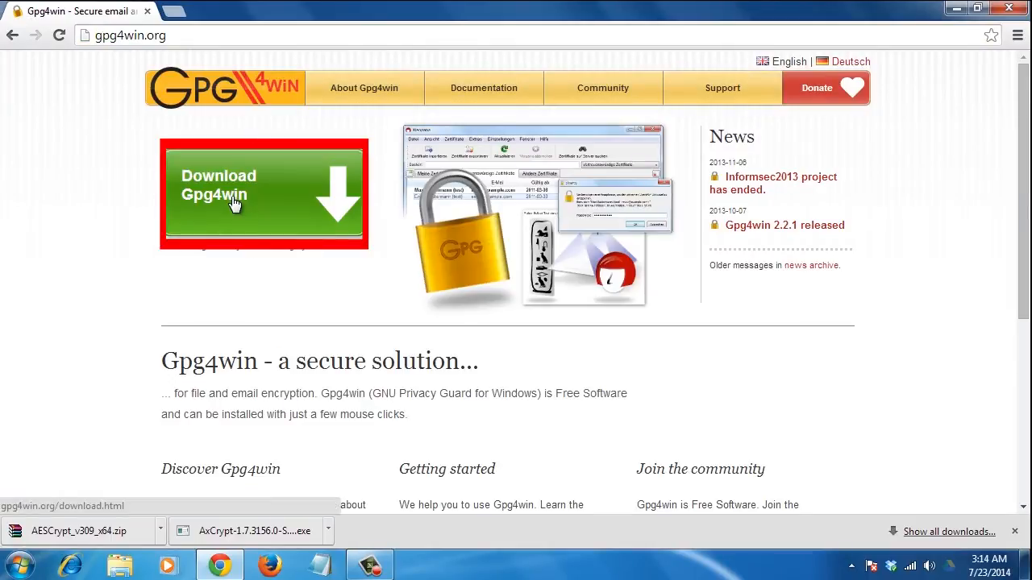
Download the full Gpg4win 2.2.1 installer and run it.
{"action": "left_click", "coordinate": [264, 193]}
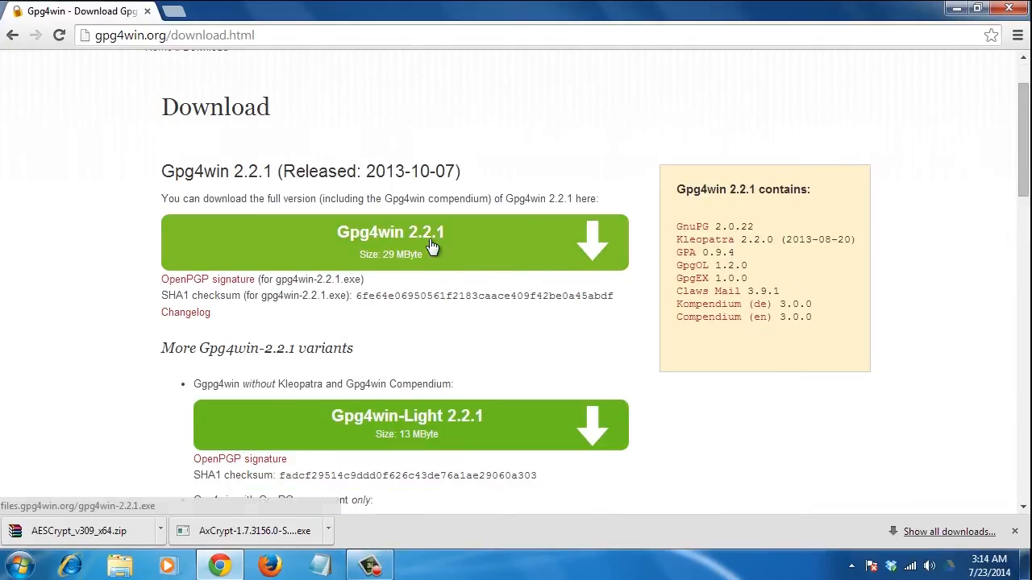
{"action": "left_click", "coordinate": [390, 242]}
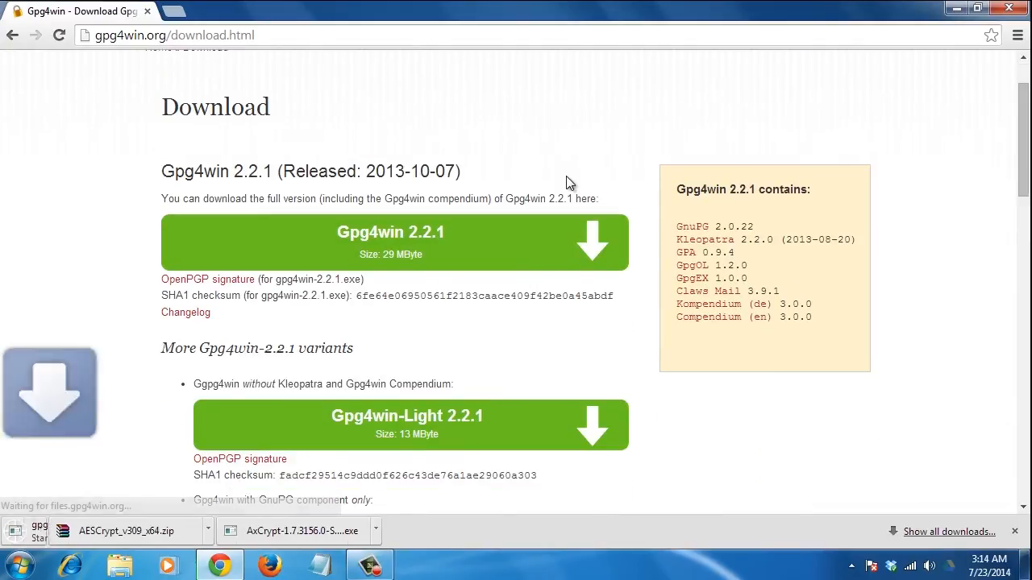
{"action": "left_click", "coordinate": [390, 242]}
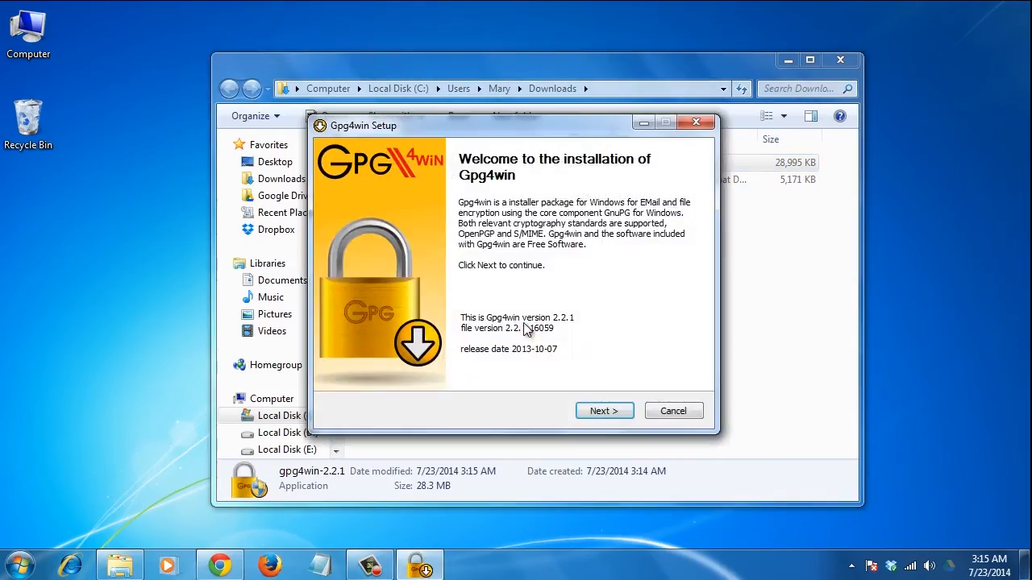
Complete the Gpg4win 2.2.1 installer keeping Start Menu links, then finish setup.
{"action": "left_click", "coordinate": [603, 411]}
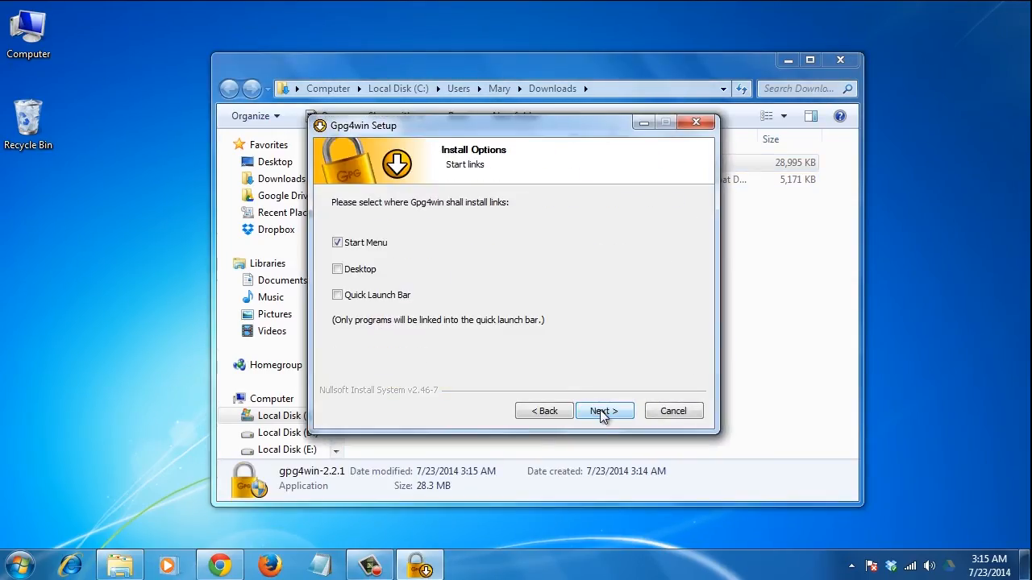
{"action": "left_click", "coordinate": [603, 411]}
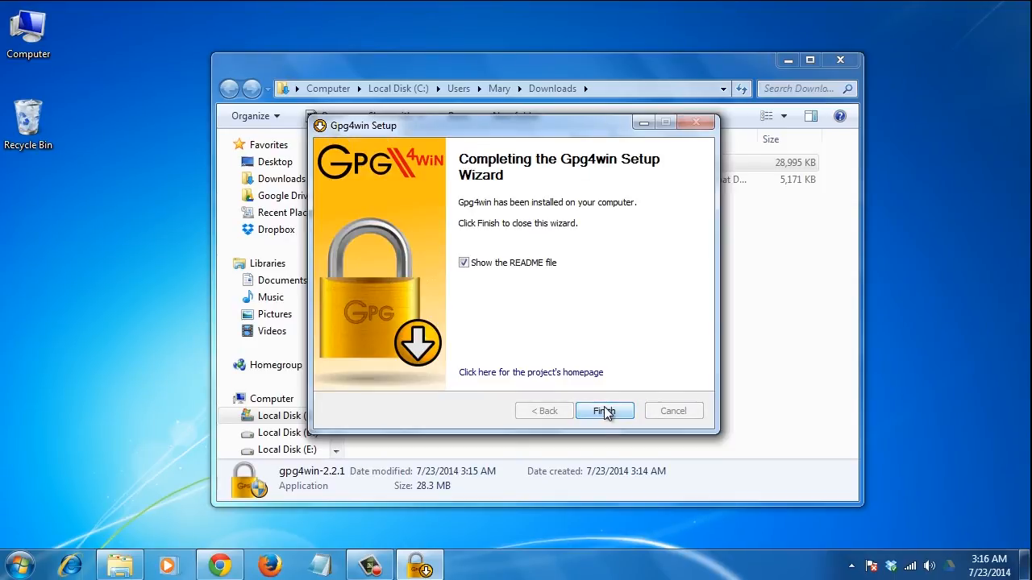
{"action": "left_click", "coordinate": [604, 411]}
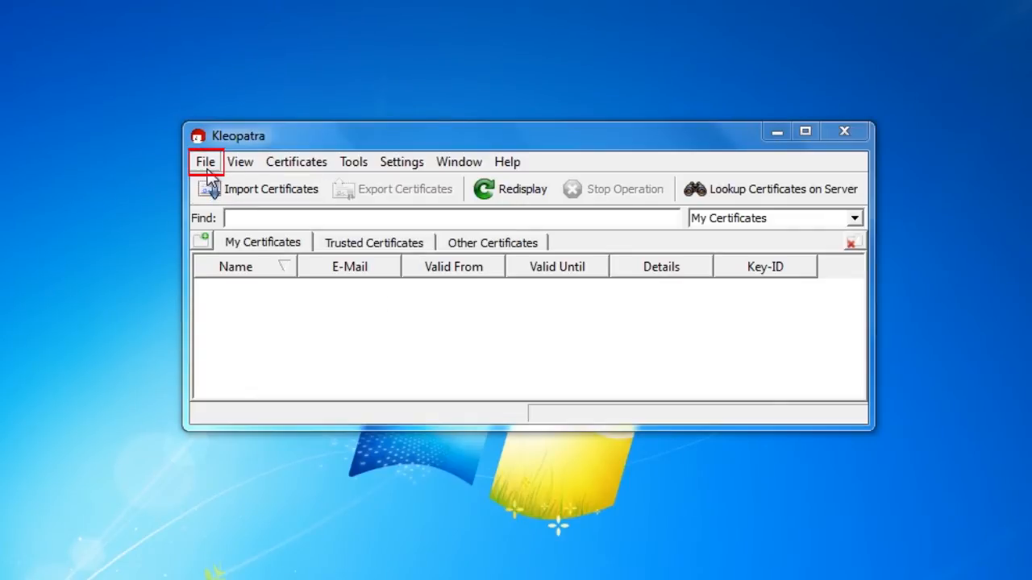
Create a new personal OpenPGP key pair named Test, protected with a passphrase.
{"action": "left_click", "coordinate": [204, 161]}
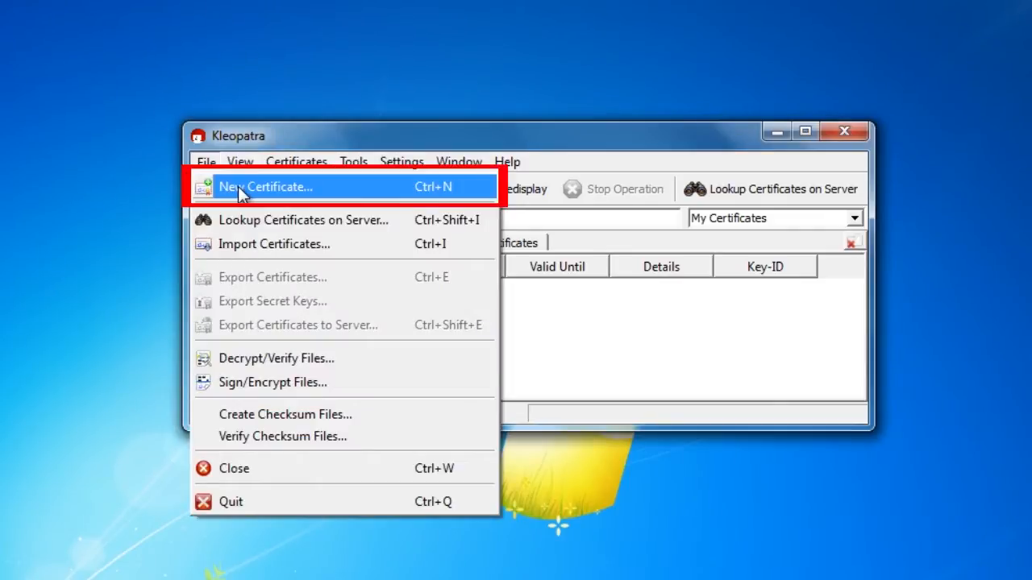
{"action": "left_click", "coordinate": [266, 186]}
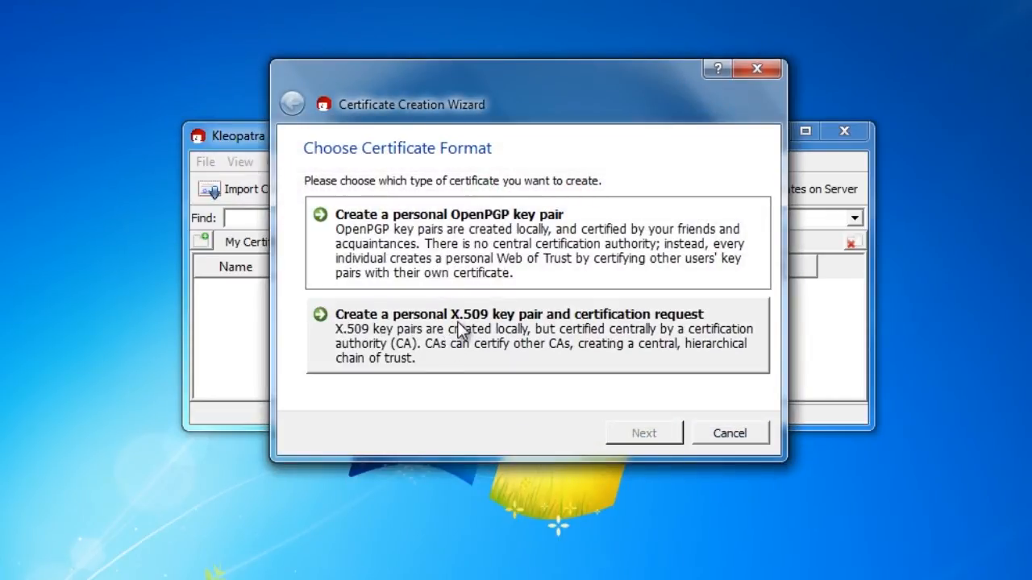
{"action": "mouse_move", "coordinate": [538, 235]}
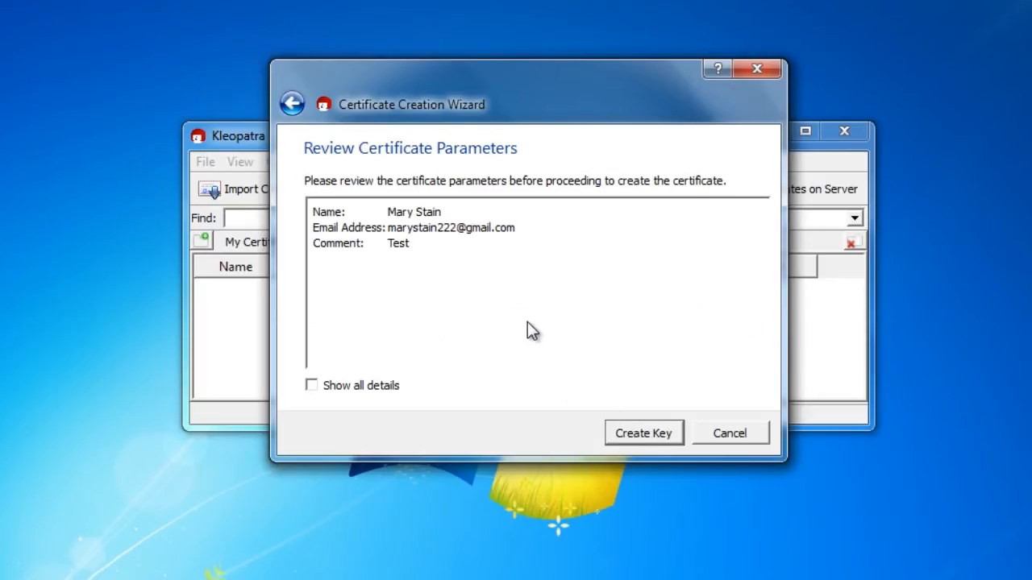
{"action": "left_click", "coordinate": [644, 432]}
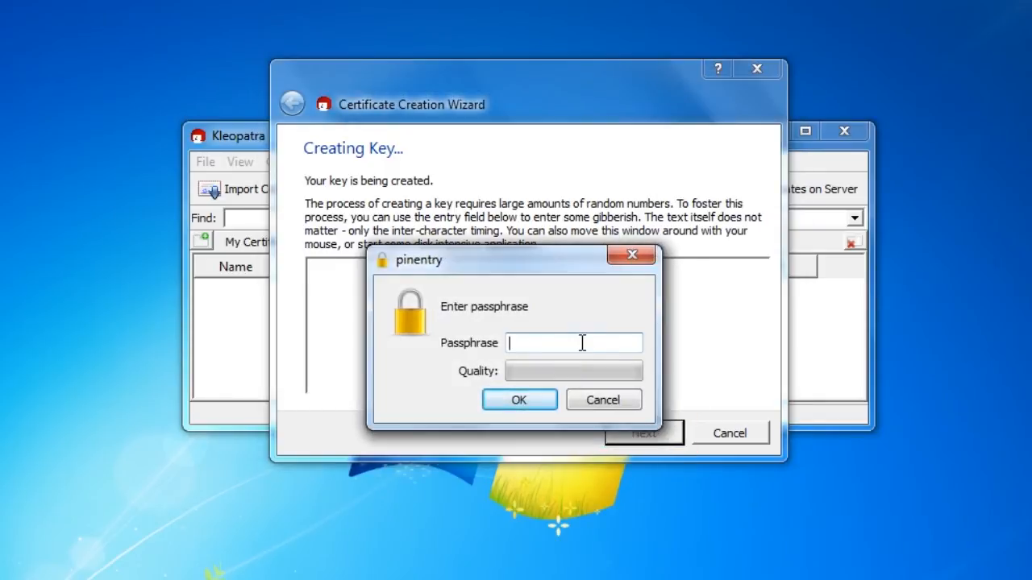
{"action": "left_click", "coordinate": [519, 399]}
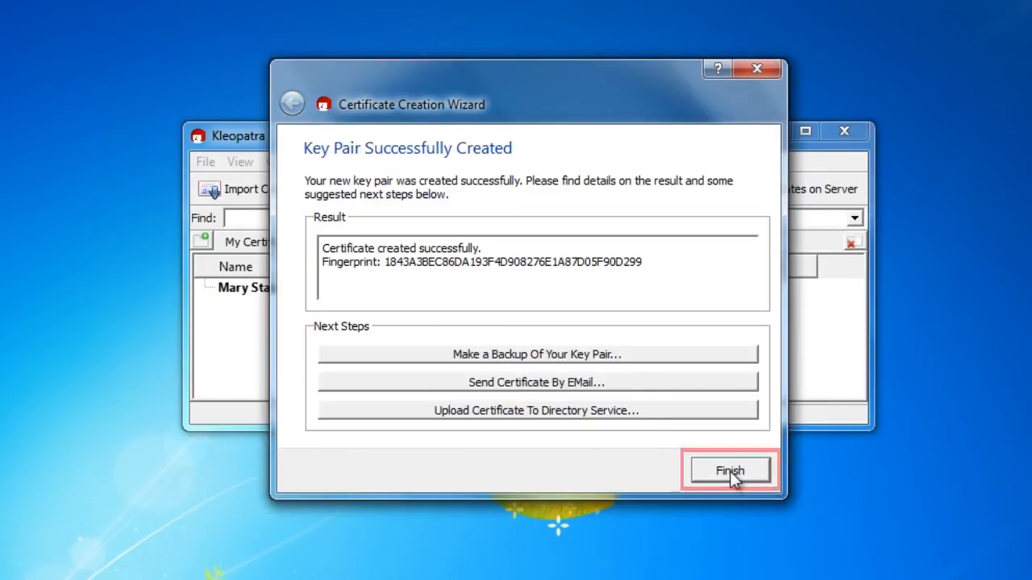
Close the certificate wizard and choose Camera_processed.pdf for Sign/Encrypt Files.
{"action": "left_click", "coordinate": [729, 471]}
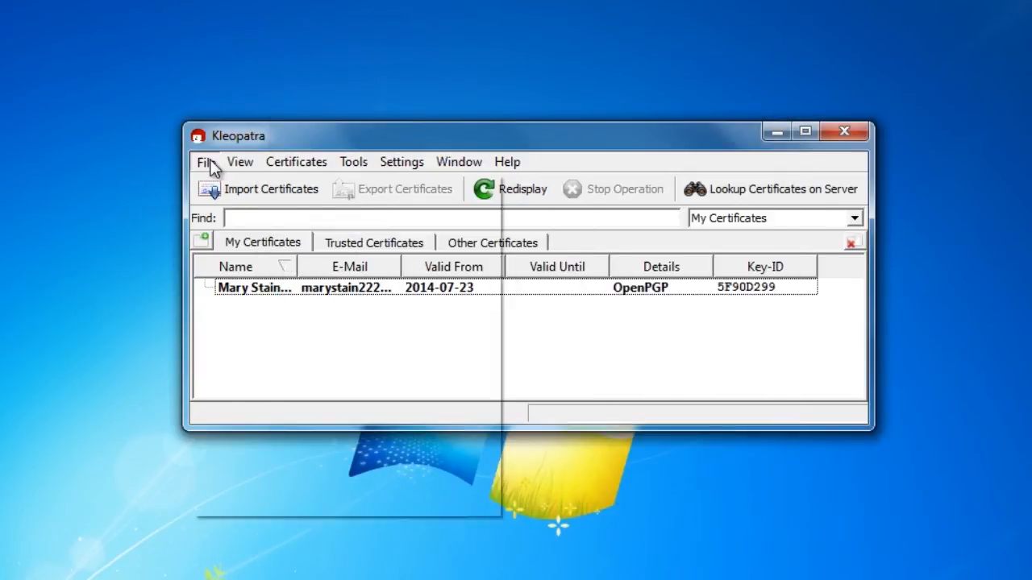
{"action": "left_click", "coordinate": [206, 161]}
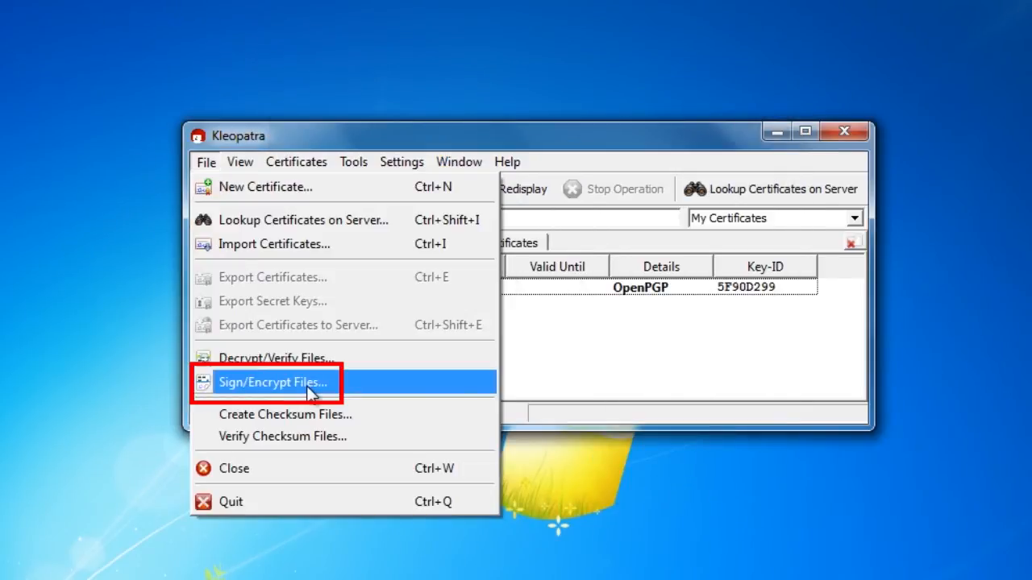
{"action": "left_click", "coordinate": [270, 380]}
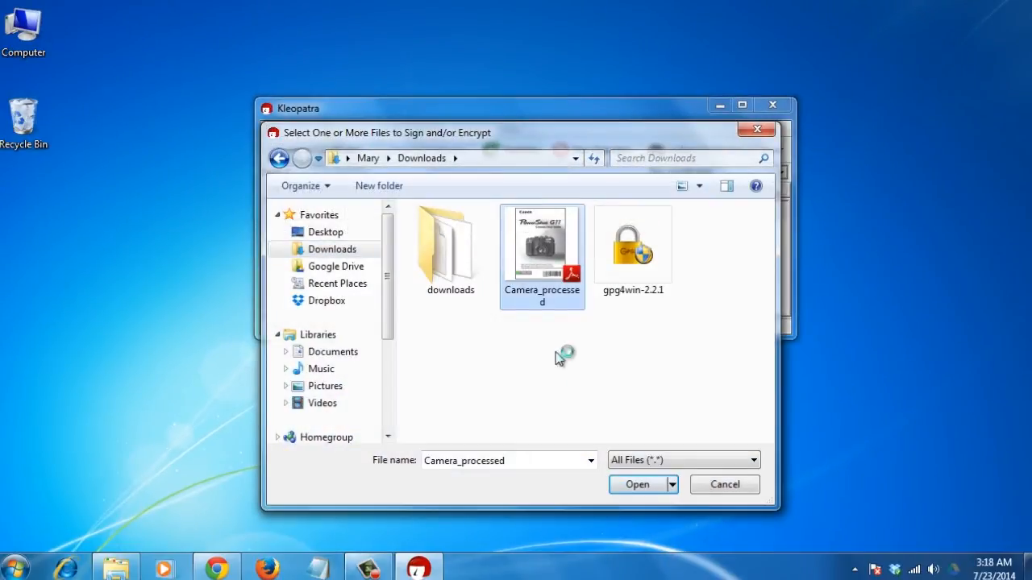
{"action": "left_click", "coordinate": [637, 483]}
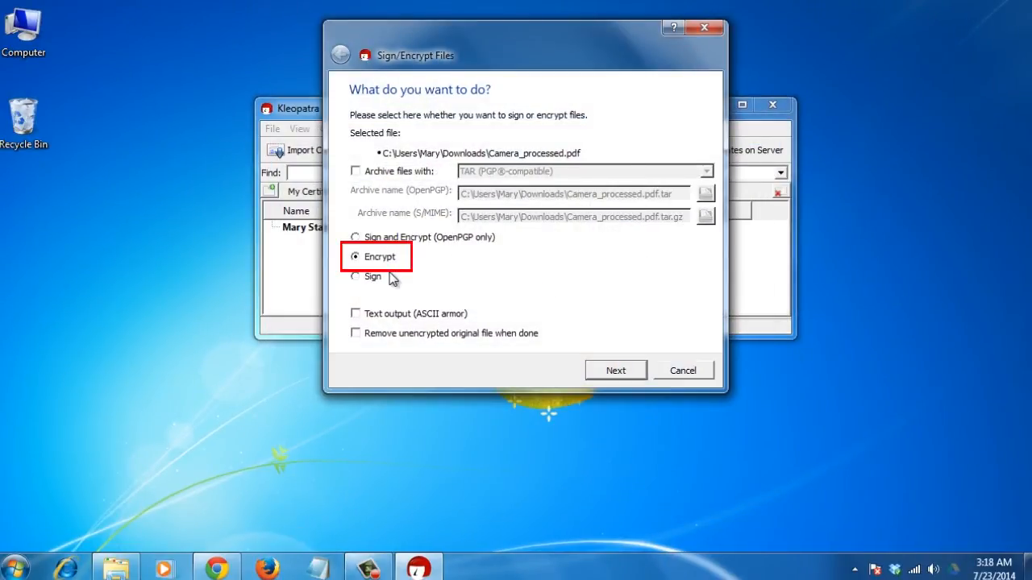
Encrypt-only to the Test certificate, producing Camera_processed.pdf.gpg, and close the results.
{"action": "left_click", "coordinate": [616, 369]}
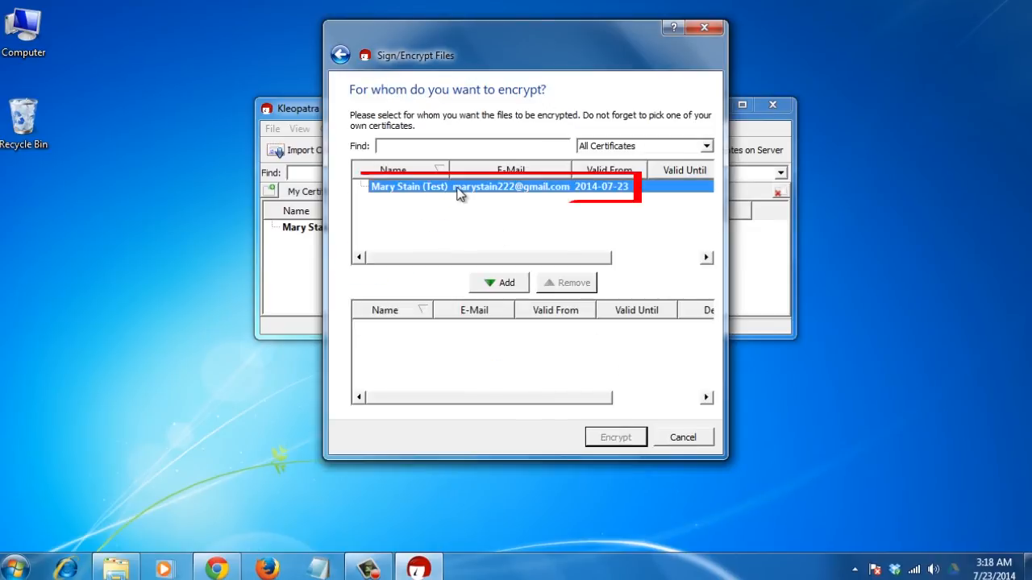
{"action": "left_click", "coordinate": [498, 282]}
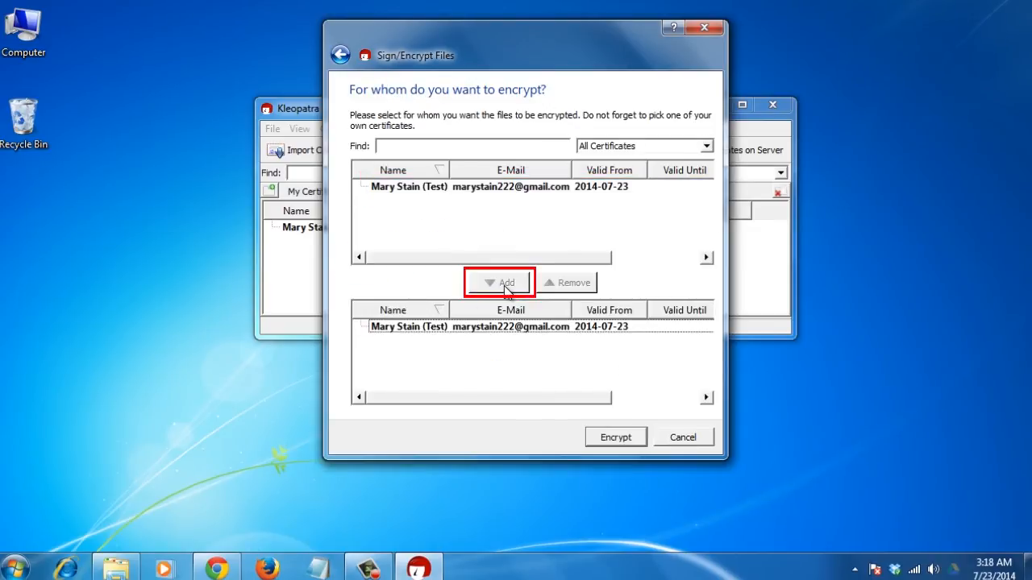
{"action": "left_click", "coordinate": [615, 437]}
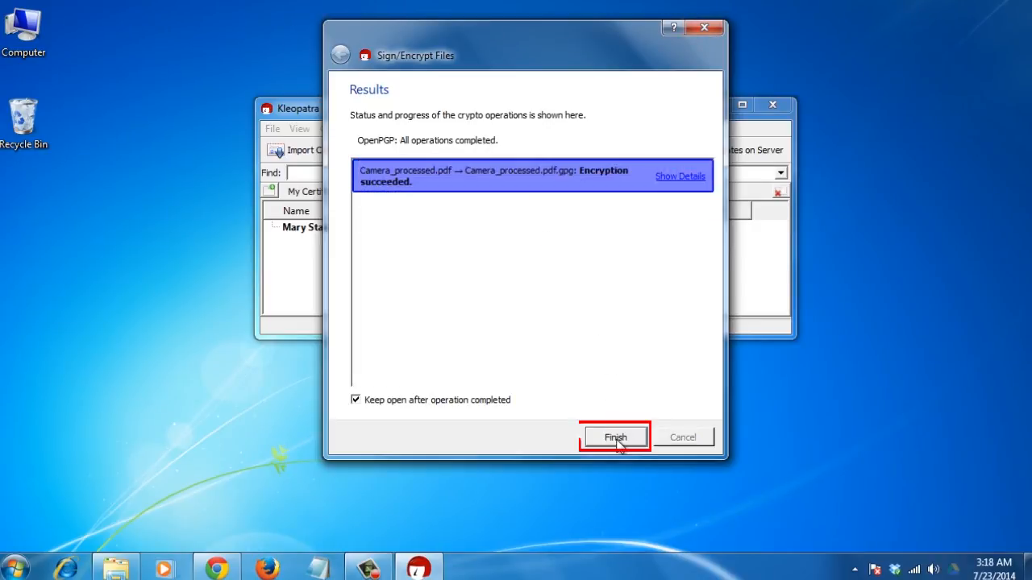
{"action": "left_click", "coordinate": [614, 437]}
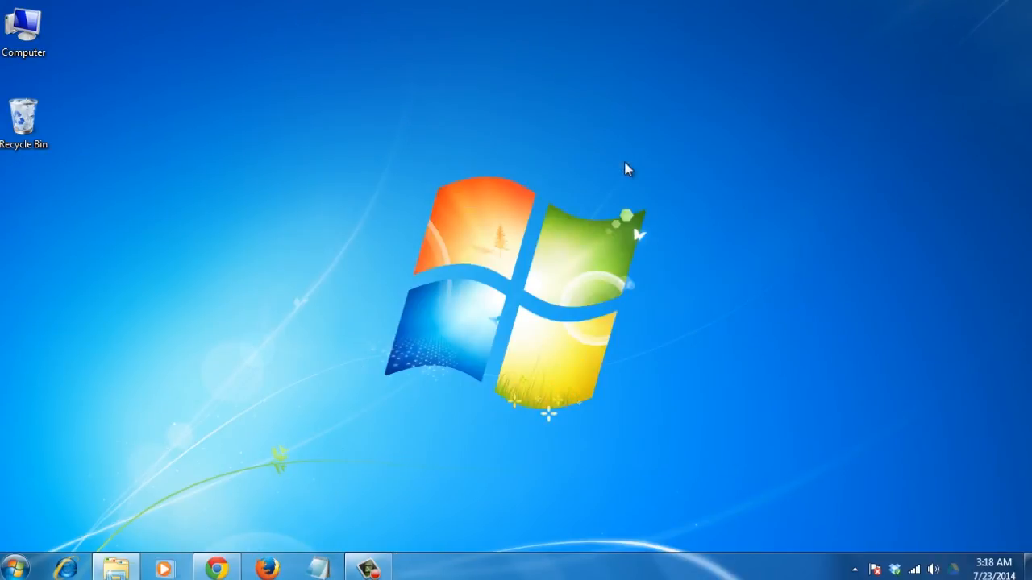